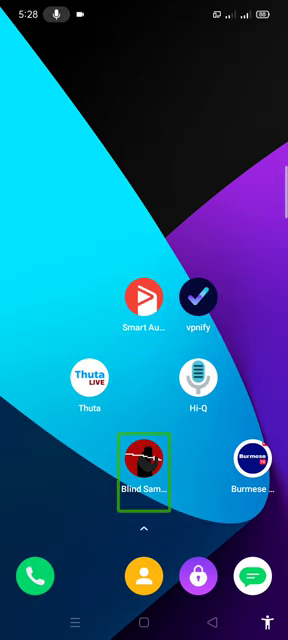
Step: Launch Blind Samurai from the home screen and begin play to reach the swipe-toward-enemy-noise tutorial
left_click(146, 462)
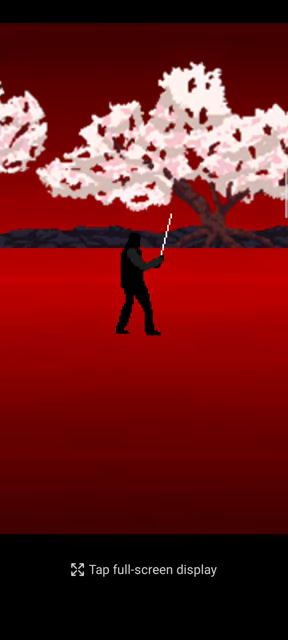
left_click(144, 390)
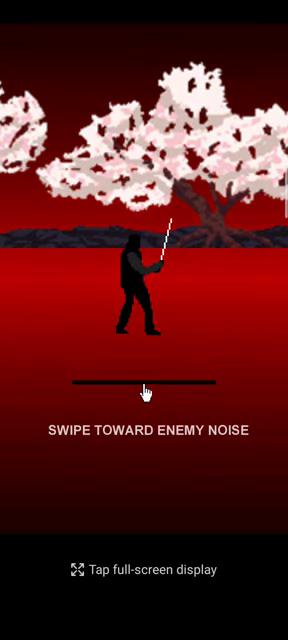